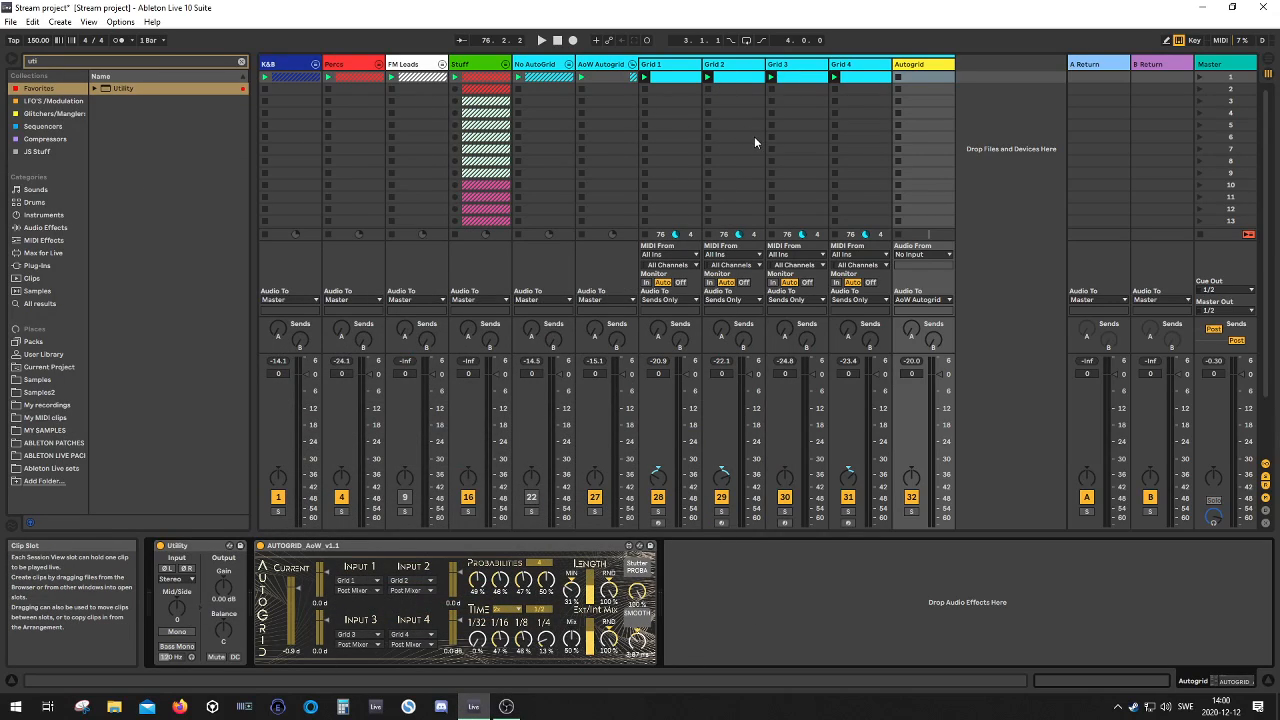
{"action": "mouse_move", "coordinate": [756, 188]}
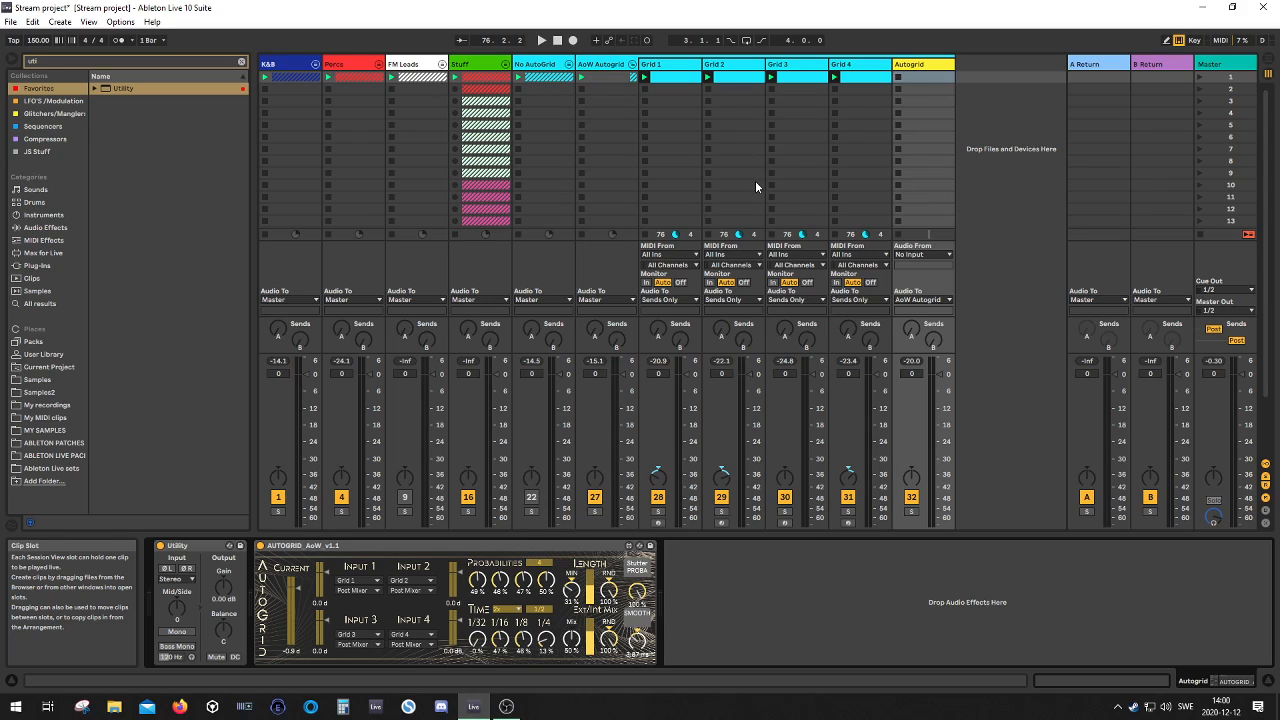
{"action": "mouse_move", "coordinate": [340, 516]}
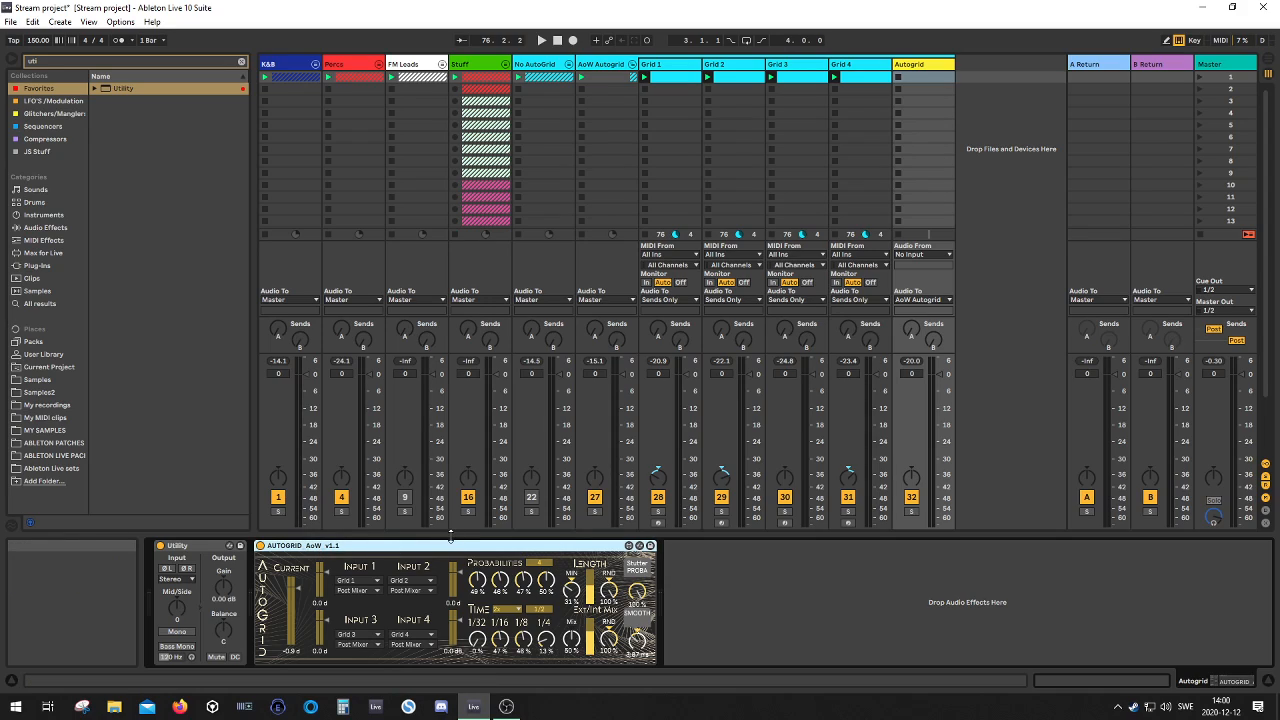
{"action": "mouse_move", "coordinate": [452, 544]}
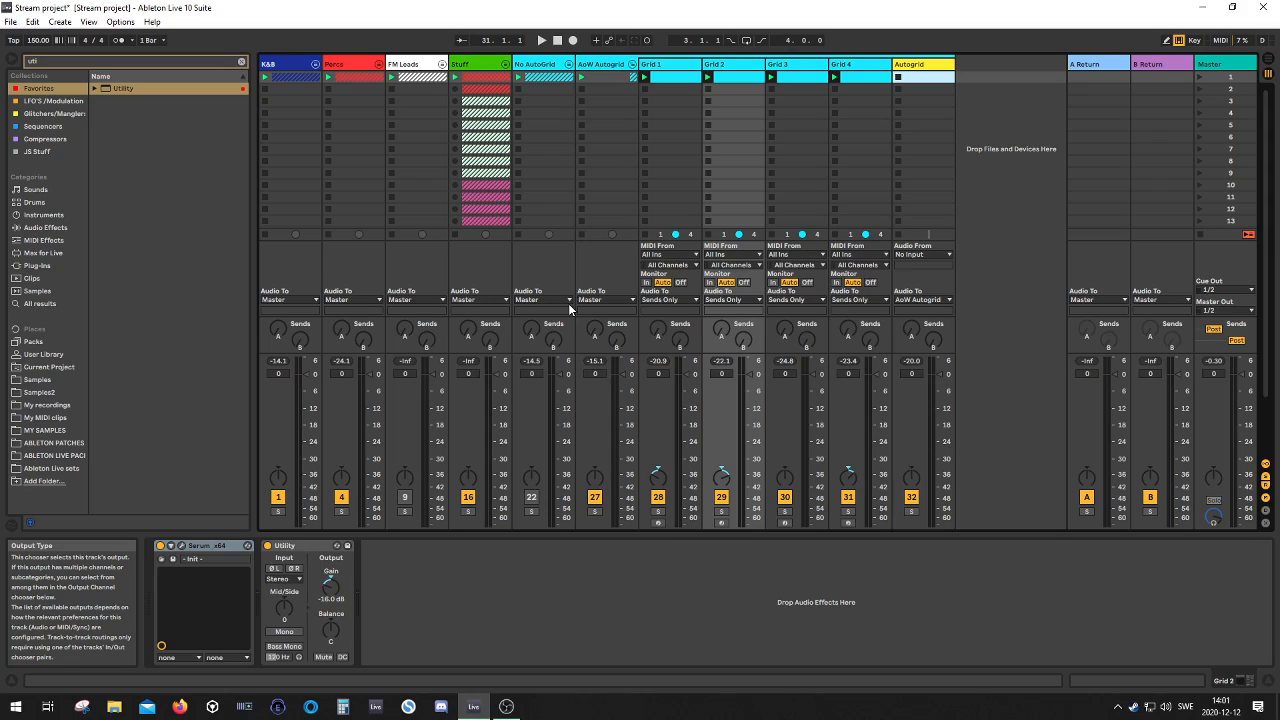
{"action": "mouse_move", "coordinate": [602, 340]}
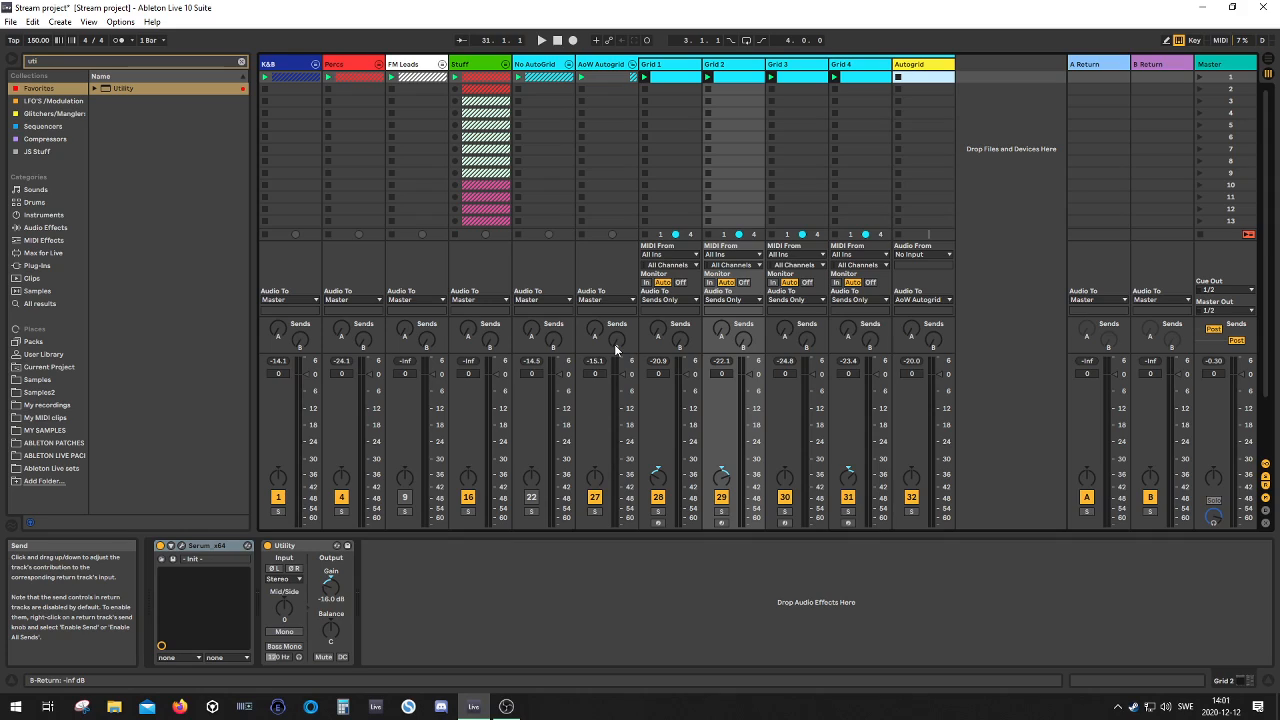
{"action": "left_click", "coordinate": [926, 62]}
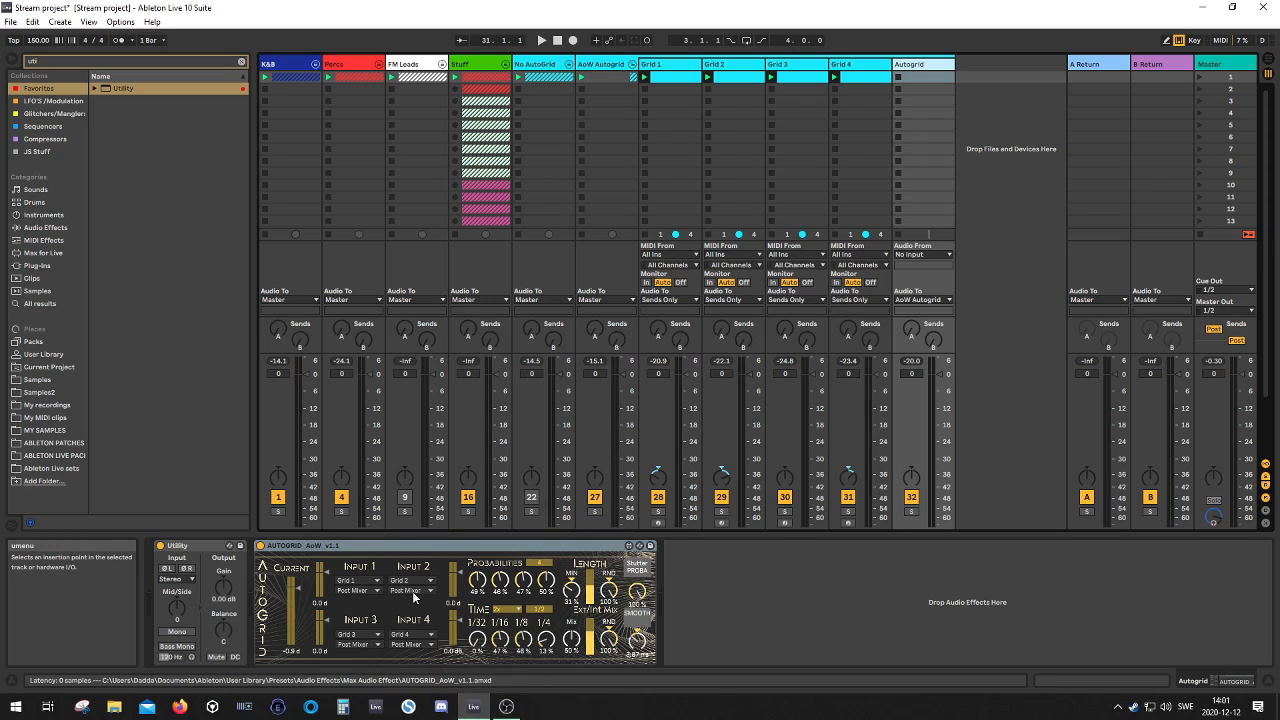
{"action": "mouse_move", "coordinate": [944, 64]}
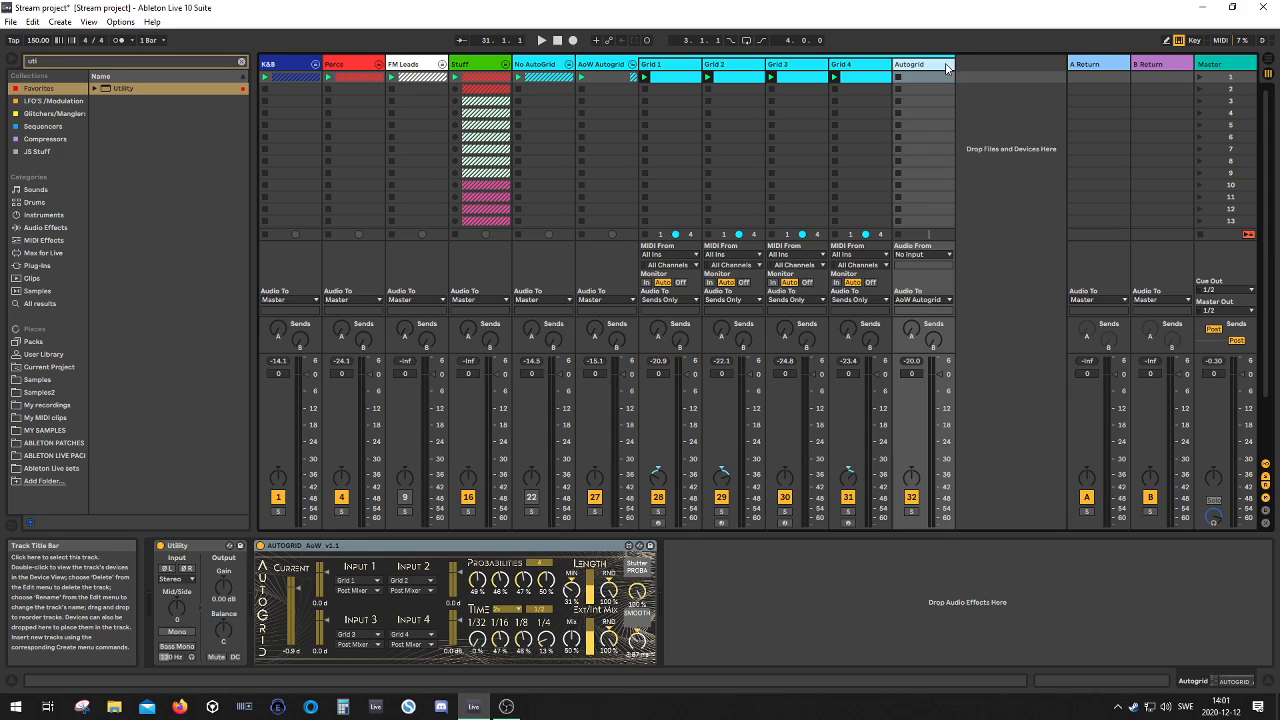
{"action": "left_click", "coordinate": [670, 64]}
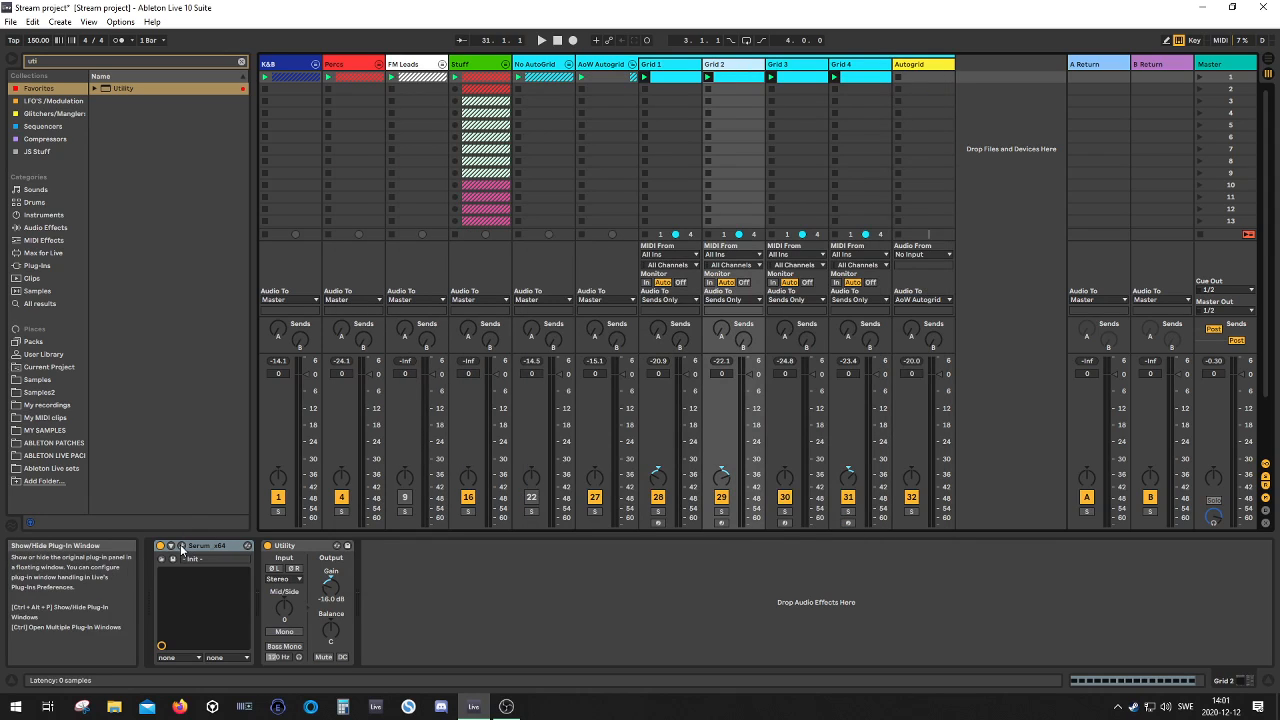
{"action": "left_click", "coordinate": [178, 548]}
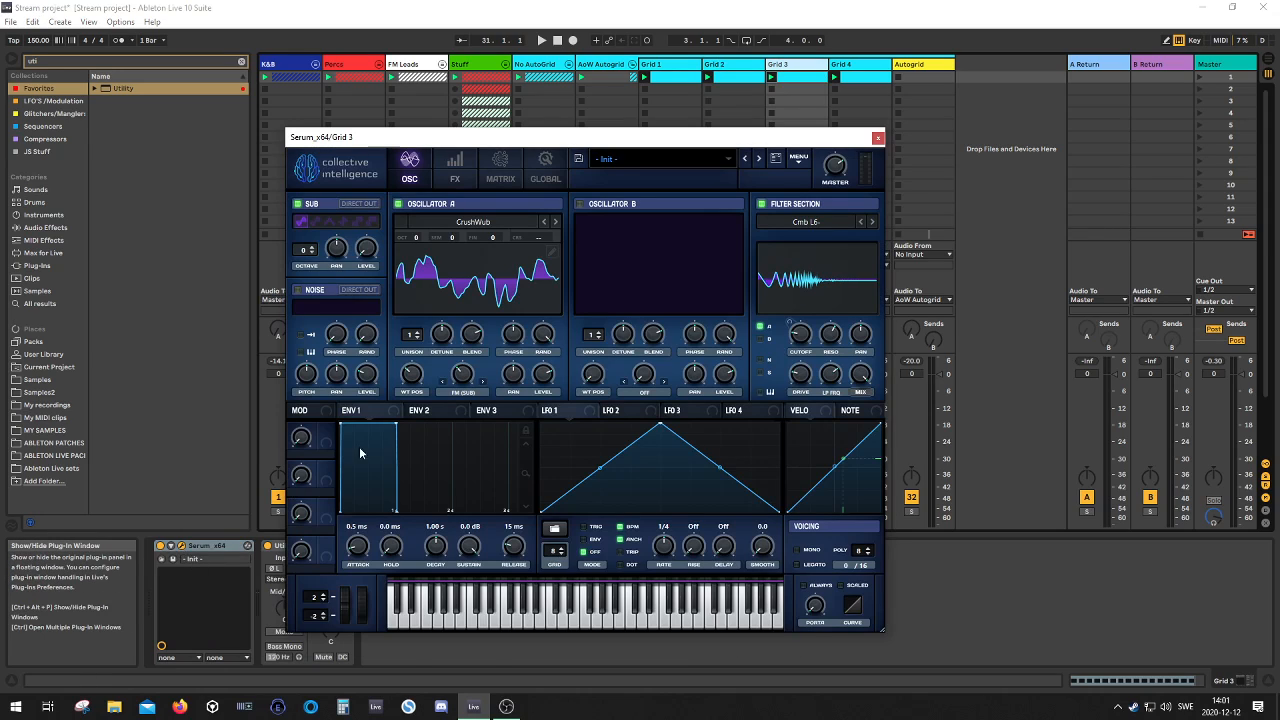
{"action": "left_click", "coordinate": [876, 138]}
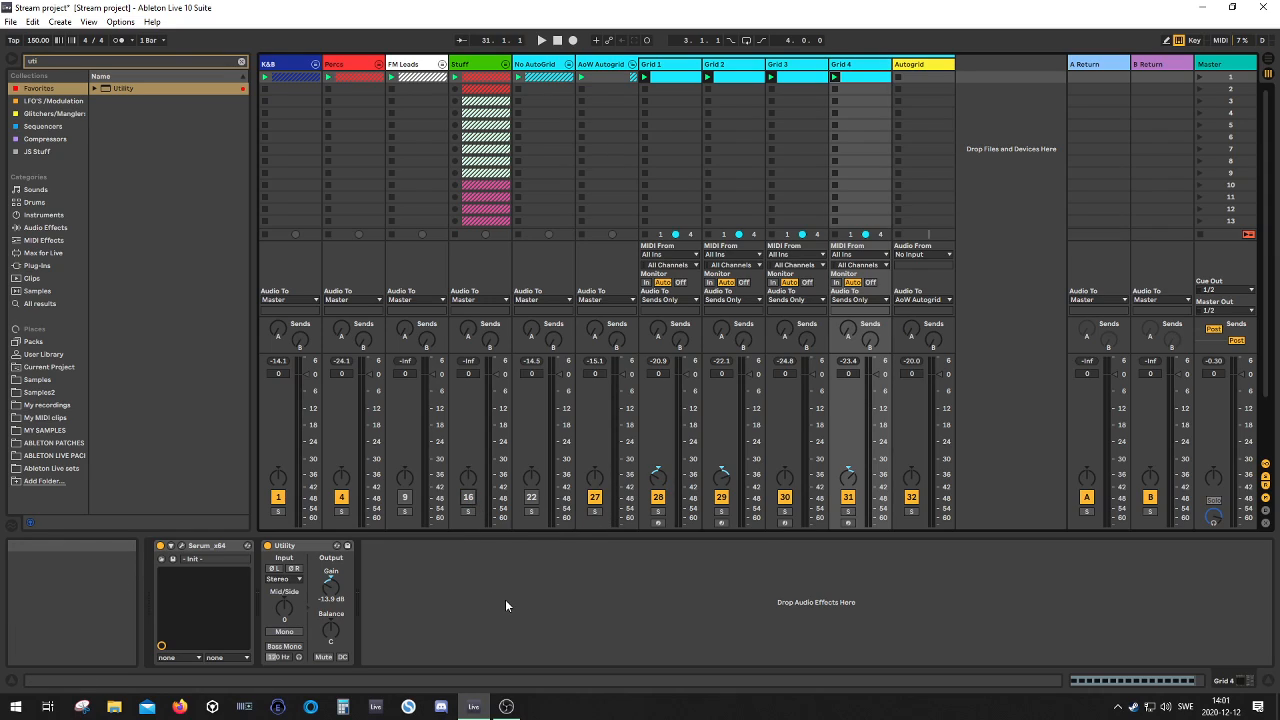
Step: Show the Autogrid track's Utility and AutoGrid device chain in Detail View
{"action": "left_click", "coordinate": [550, 32]}
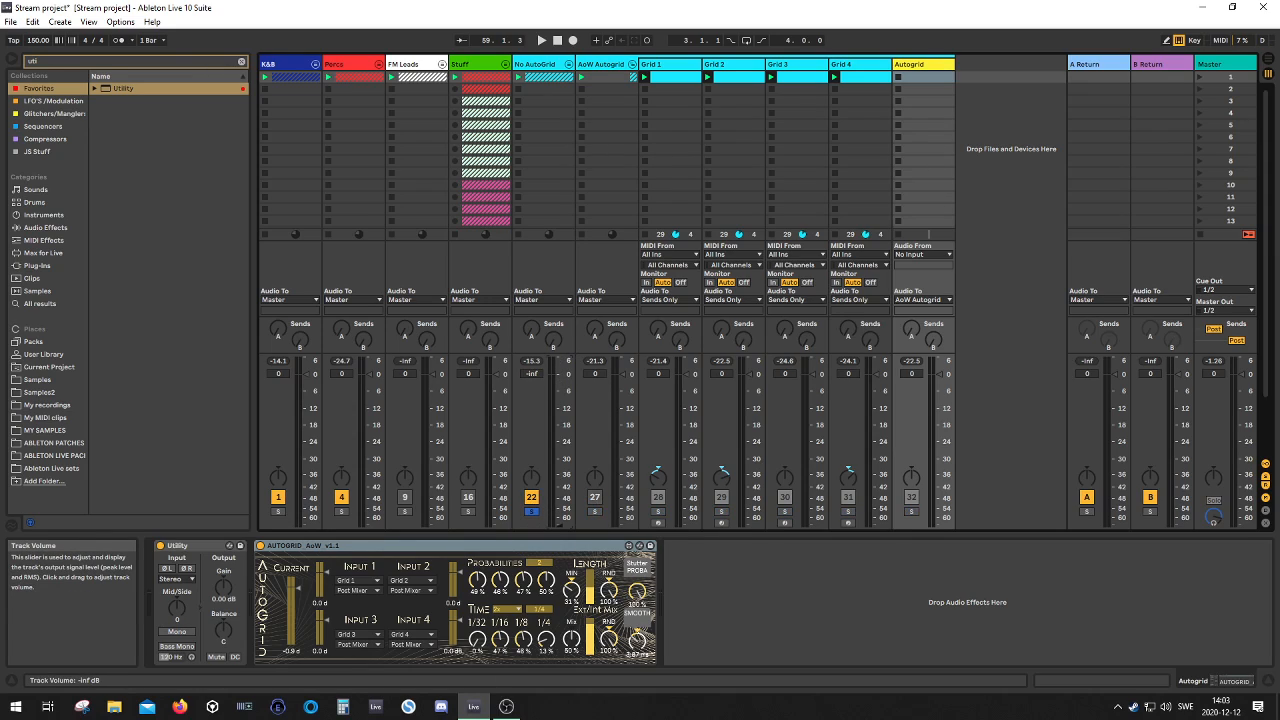
Step: Show the Grid 1 track's Serum and Utility device chain
{"action": "left_click", "coordinate": [548, 30]}
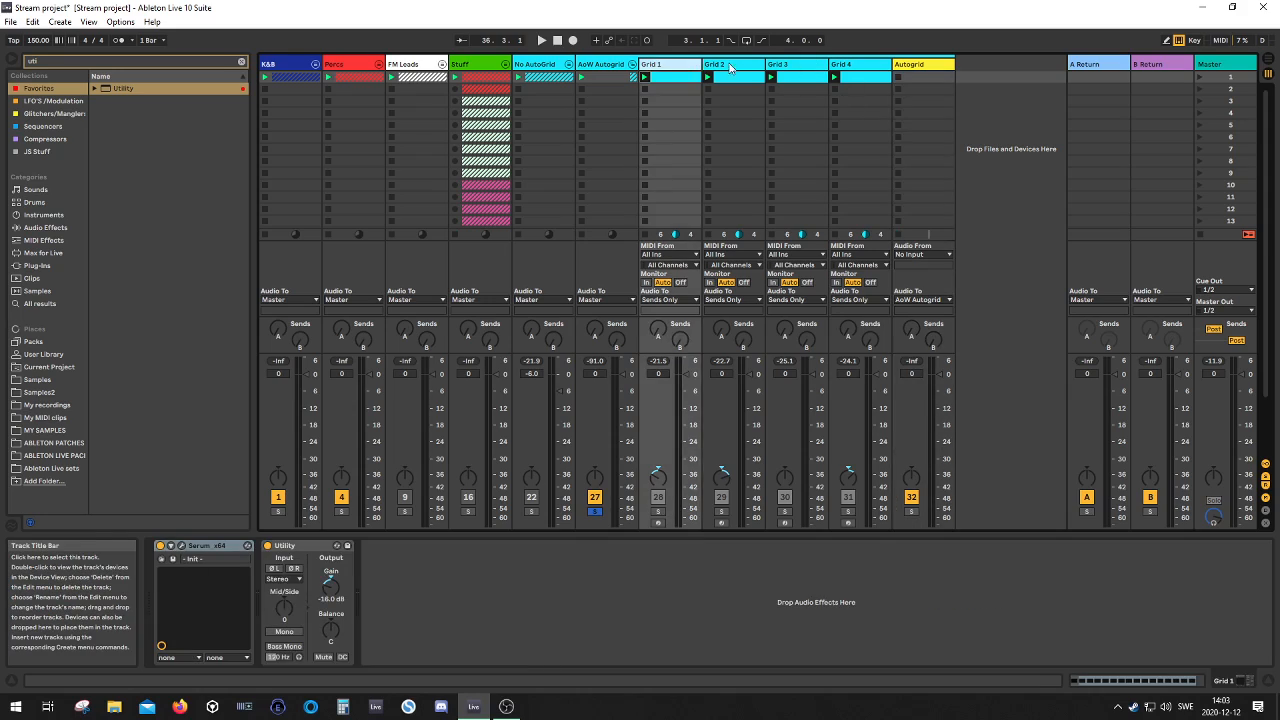
Step: Select the Autogrid track and let the Grid tracks play with meters showing signal
{"action": "left_click", "coordinate": [922, 64]}
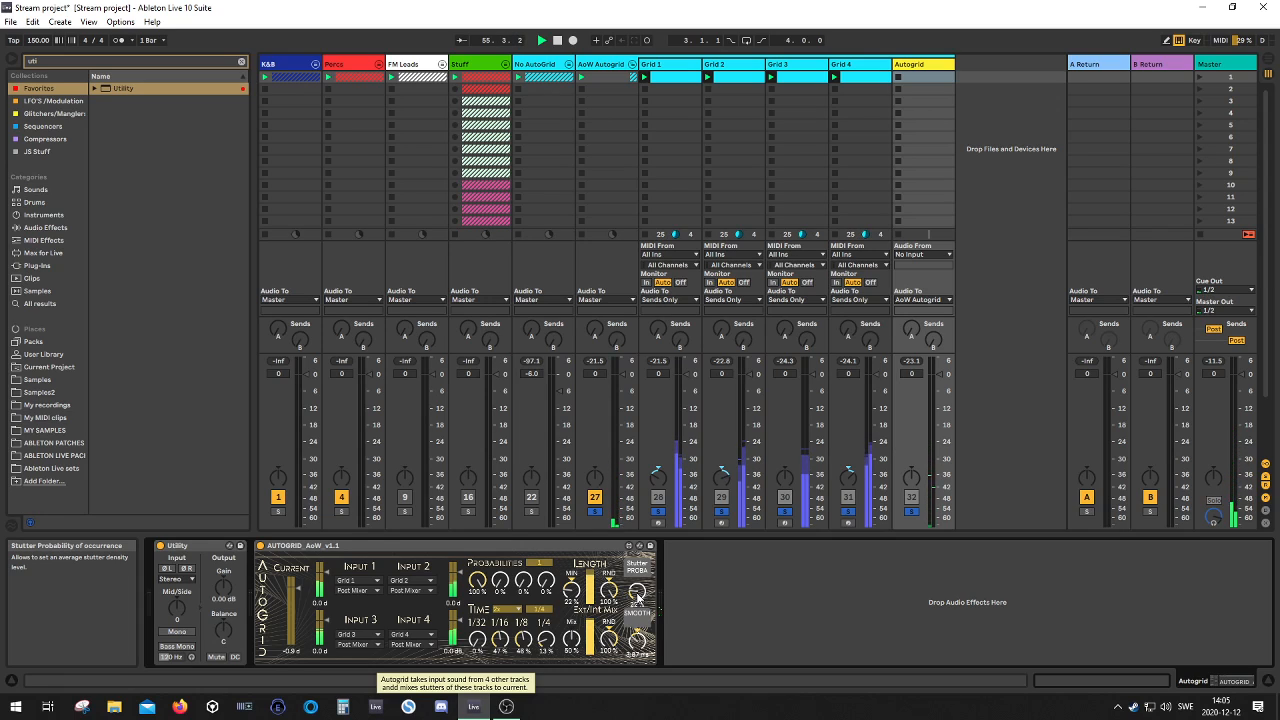
{"action": "left_click", "coordinate": [500, 704]}
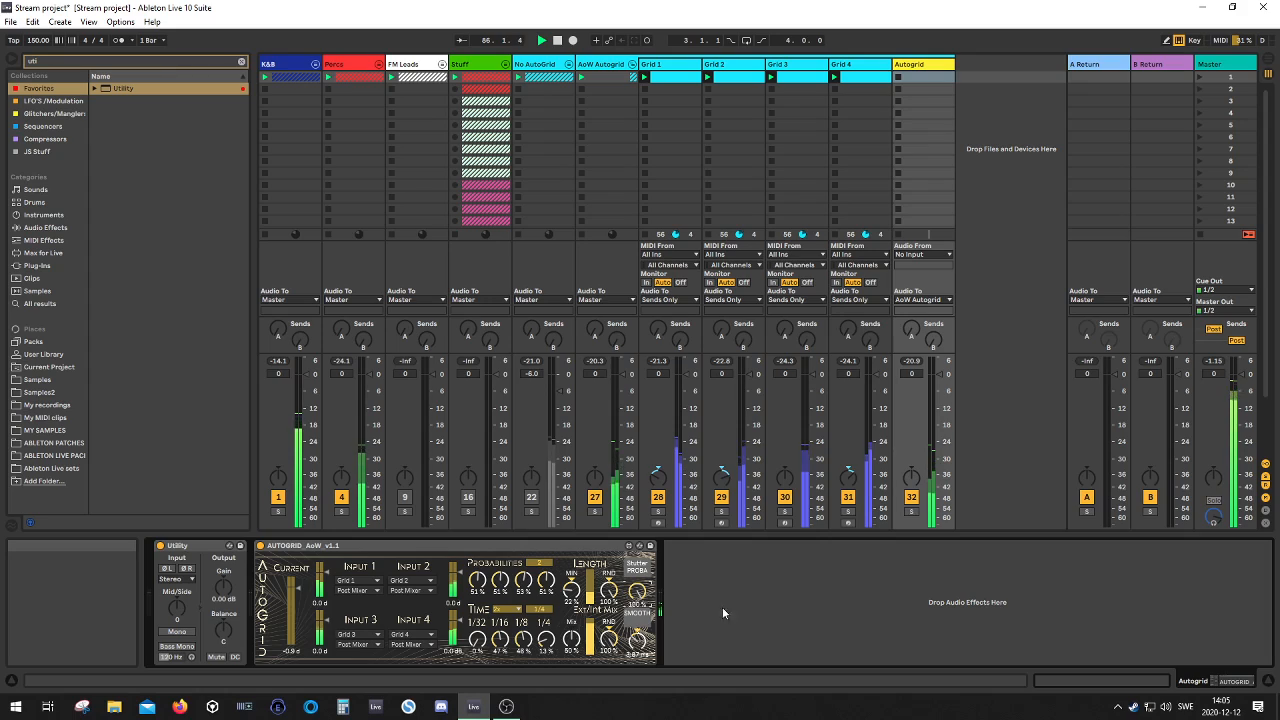
{"action": "mouse_move", "coordinate": [640, 604]}
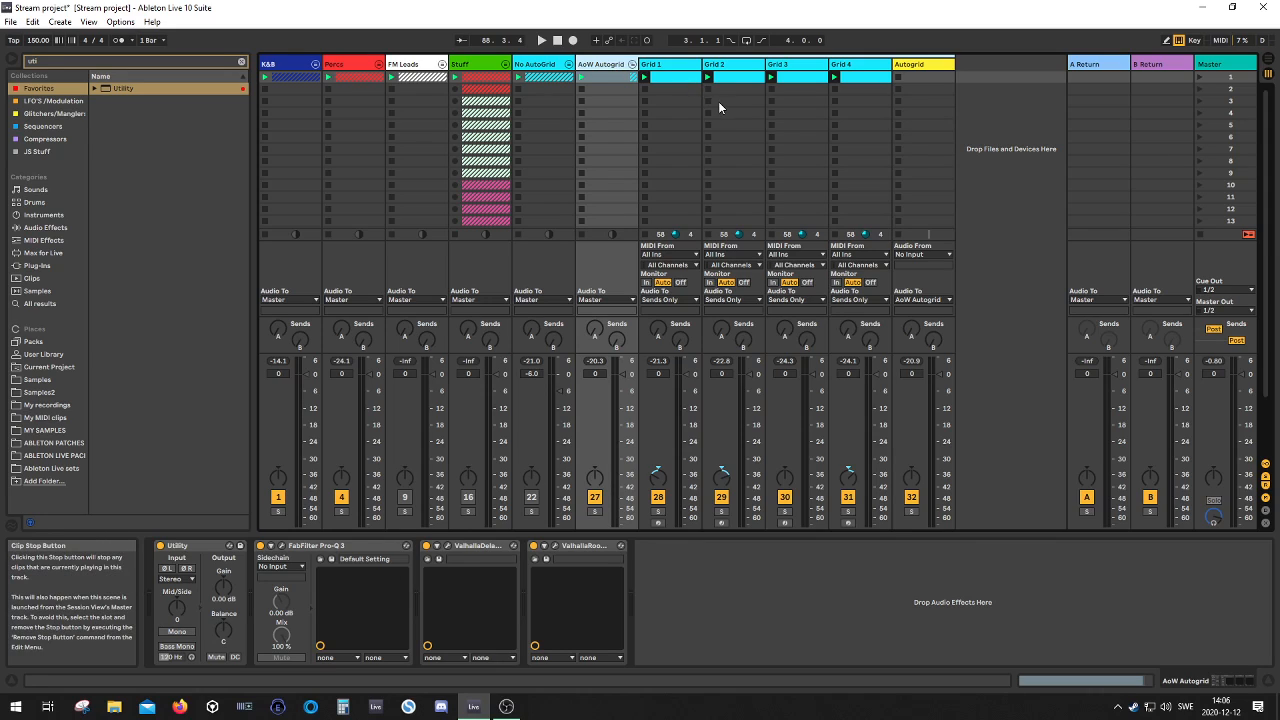
Step: Insert a new empty Audio Track right after the Autogrid track
{"action": "left_click", "coordinate": [720, 64]}
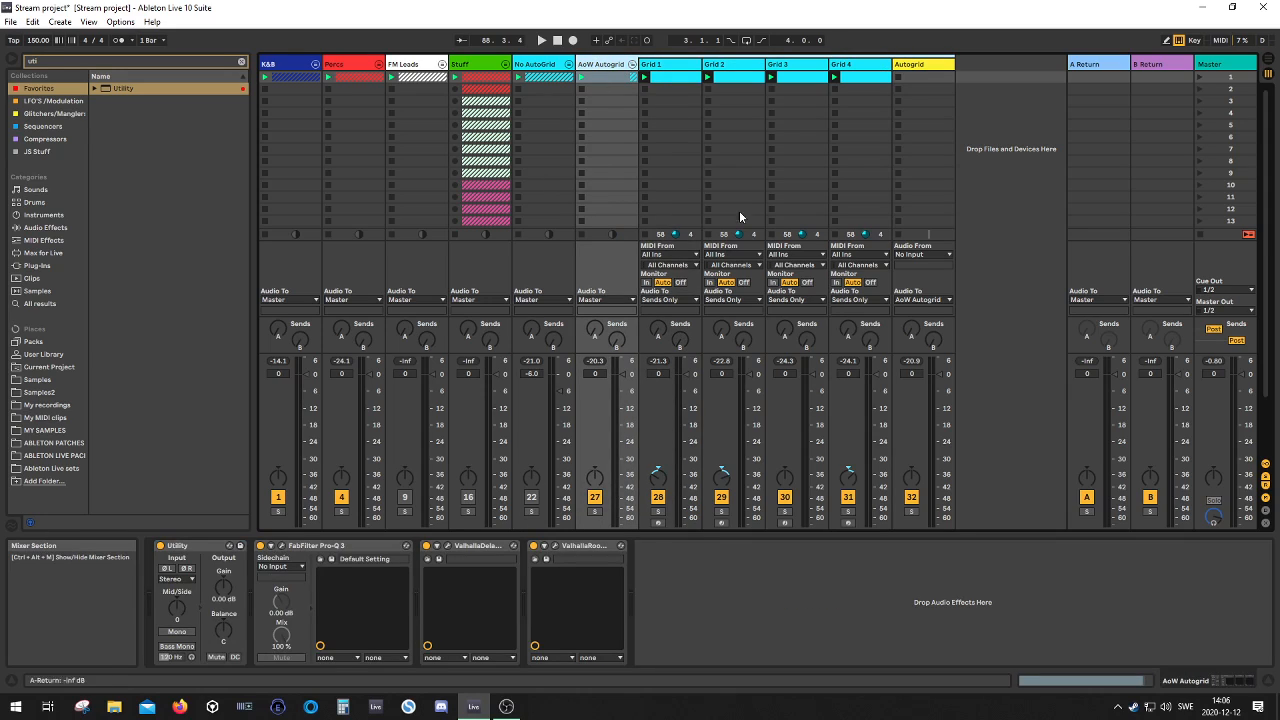
{"action": "left_click", "coordinate": [918, 62]}
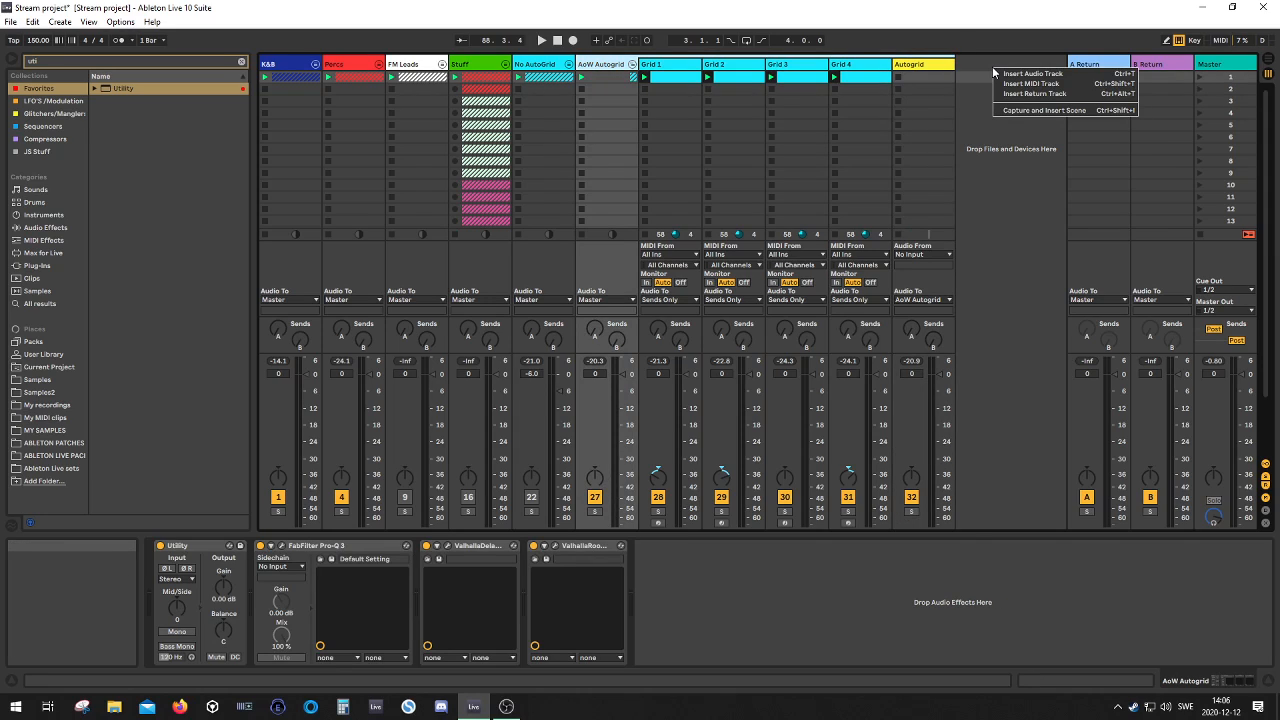
{"action": "left_click", "coordinate": [1036, 72]}
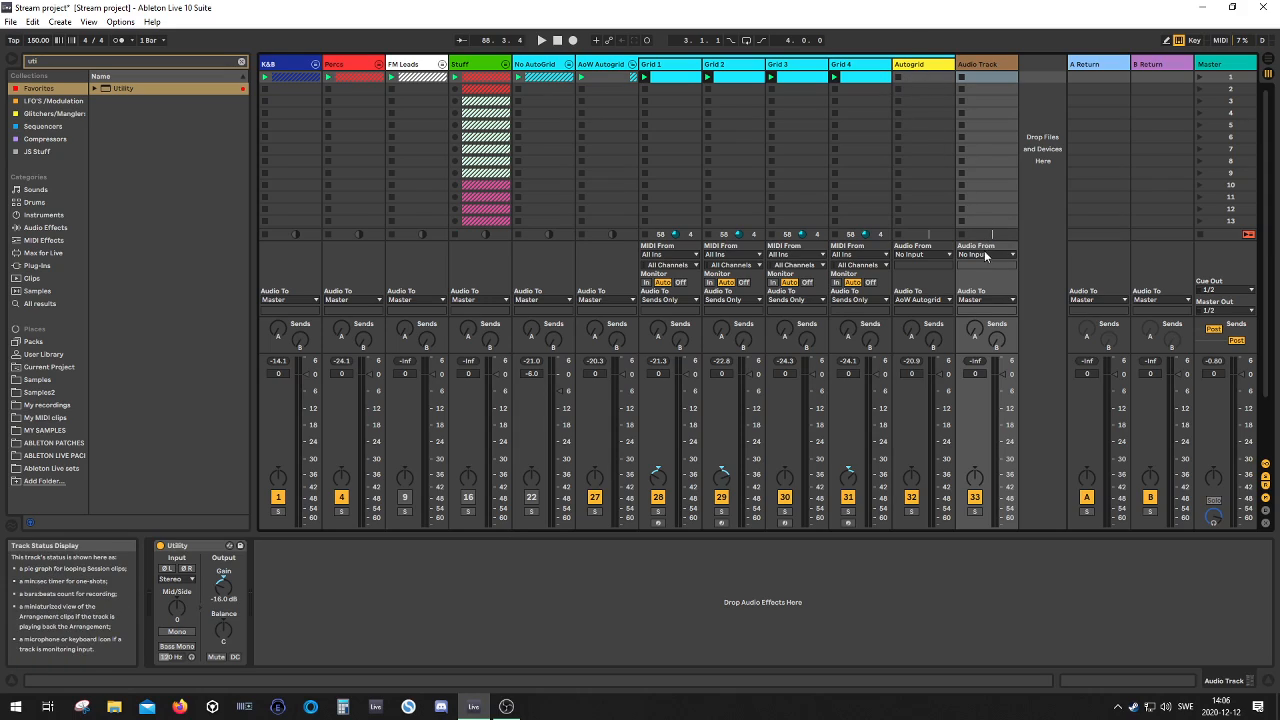
Step: Set the new Audio Track's Audio From input to the Autogrid track
{"action": "left_click", "coordinate": [984, 254]}
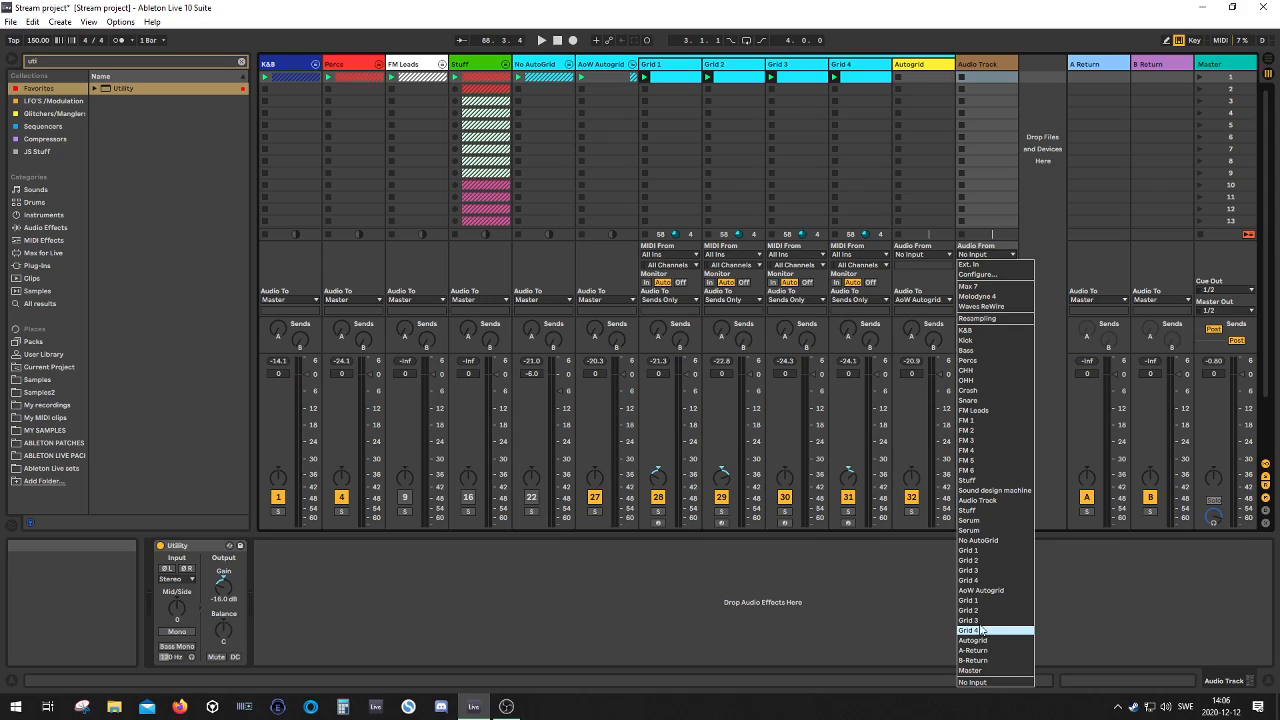
{"action": "mouse_move", "coordinate": [996, 560]}
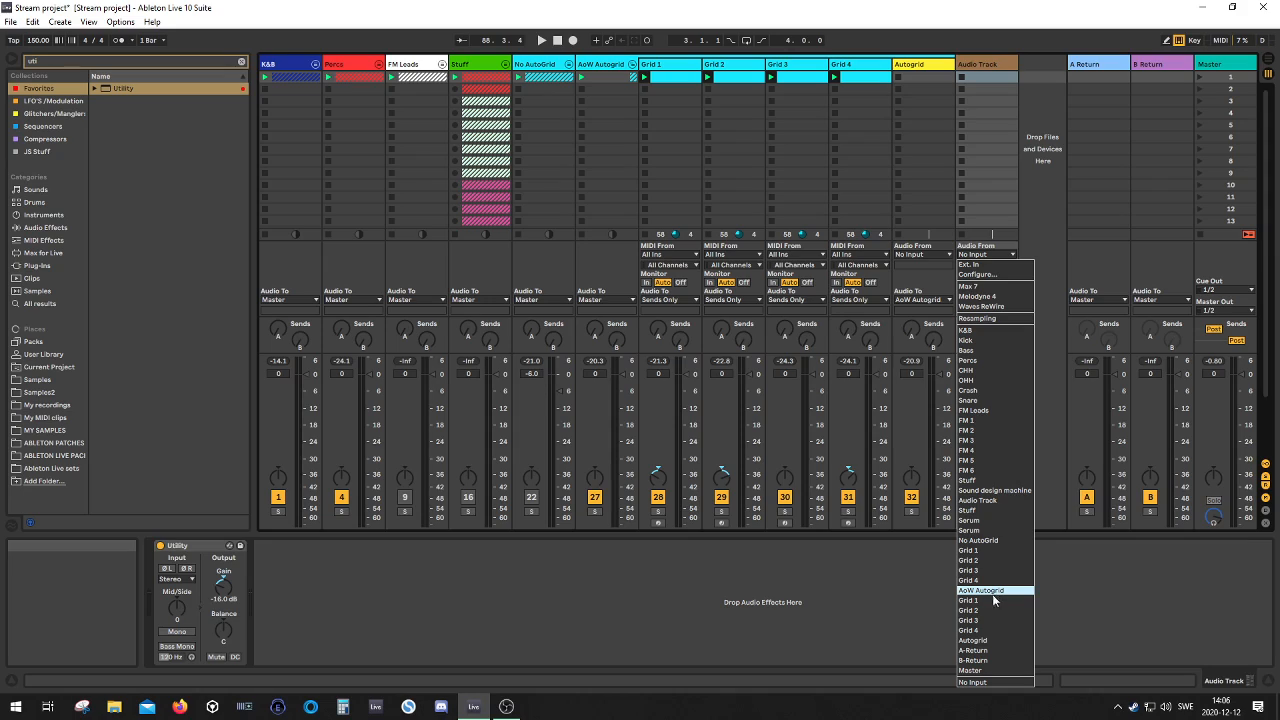
{"action": "mouse_move", "coordinate": [992, 640]}
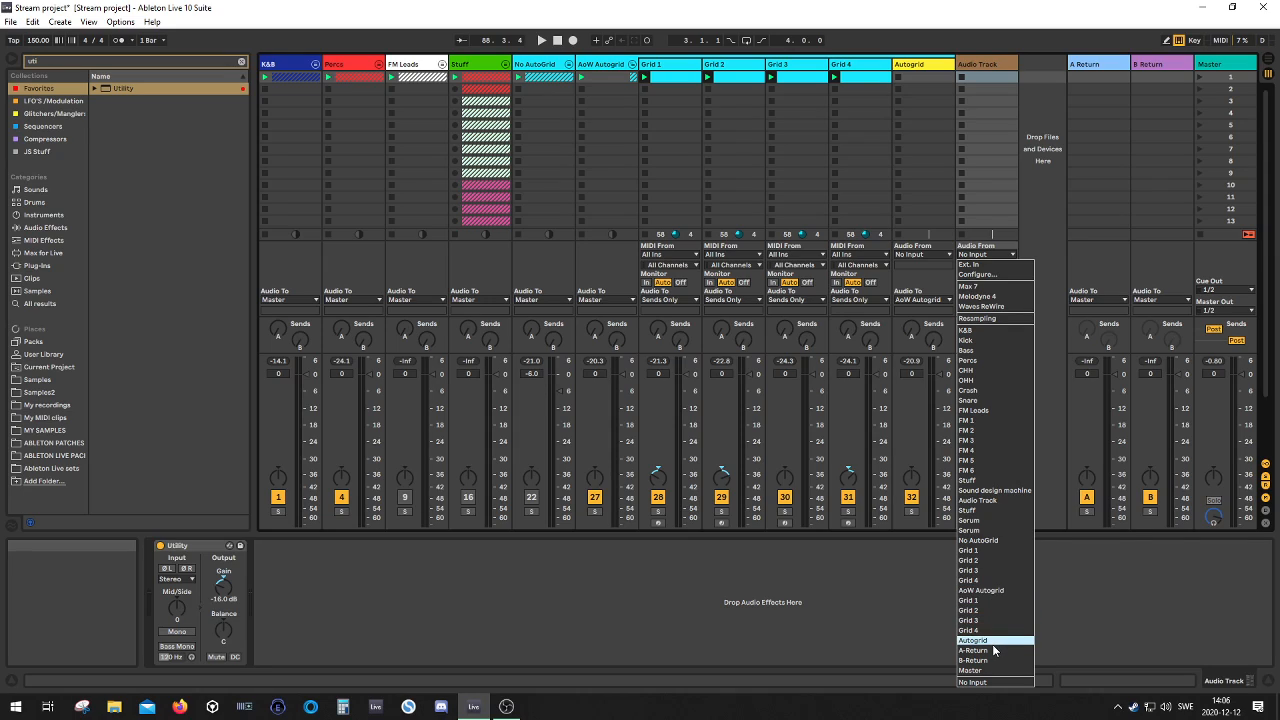
{"action": "left_click", "coordinate": [976, 640]}
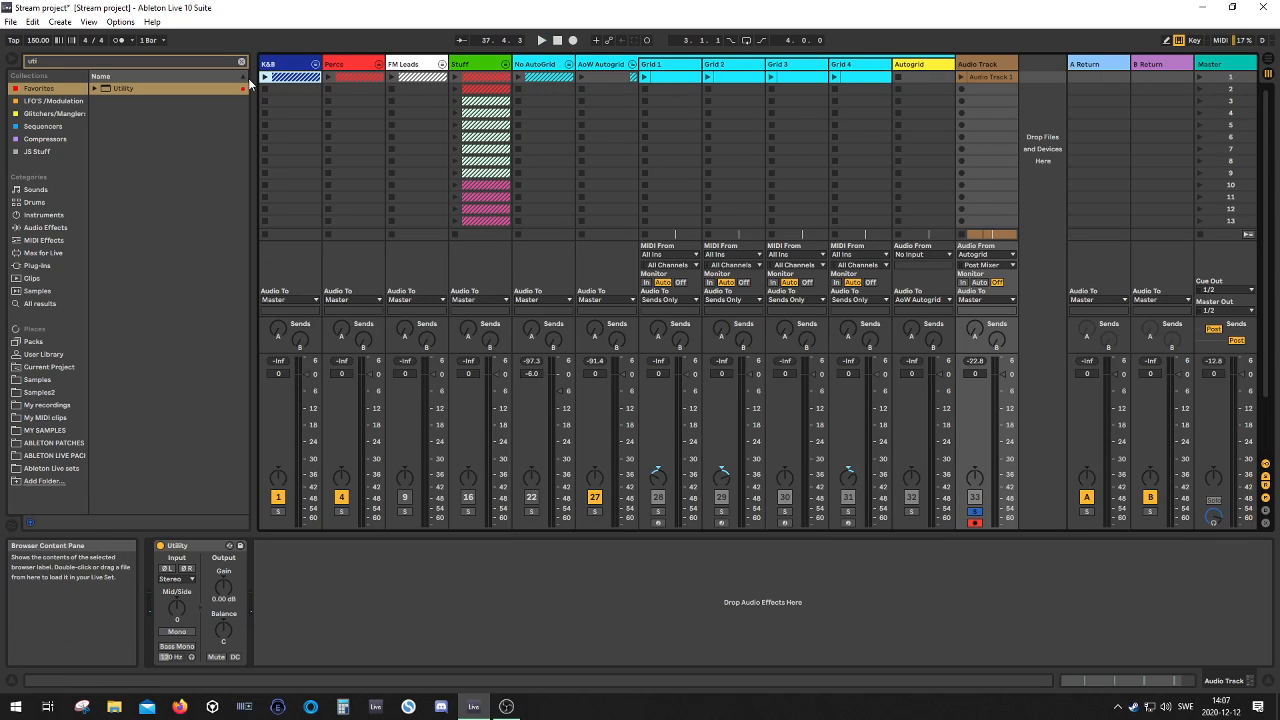
Step: Switch to Arrangement View showing the Audio Track's resampled Autogrid clips
{"action": "key", "text": "tab"}
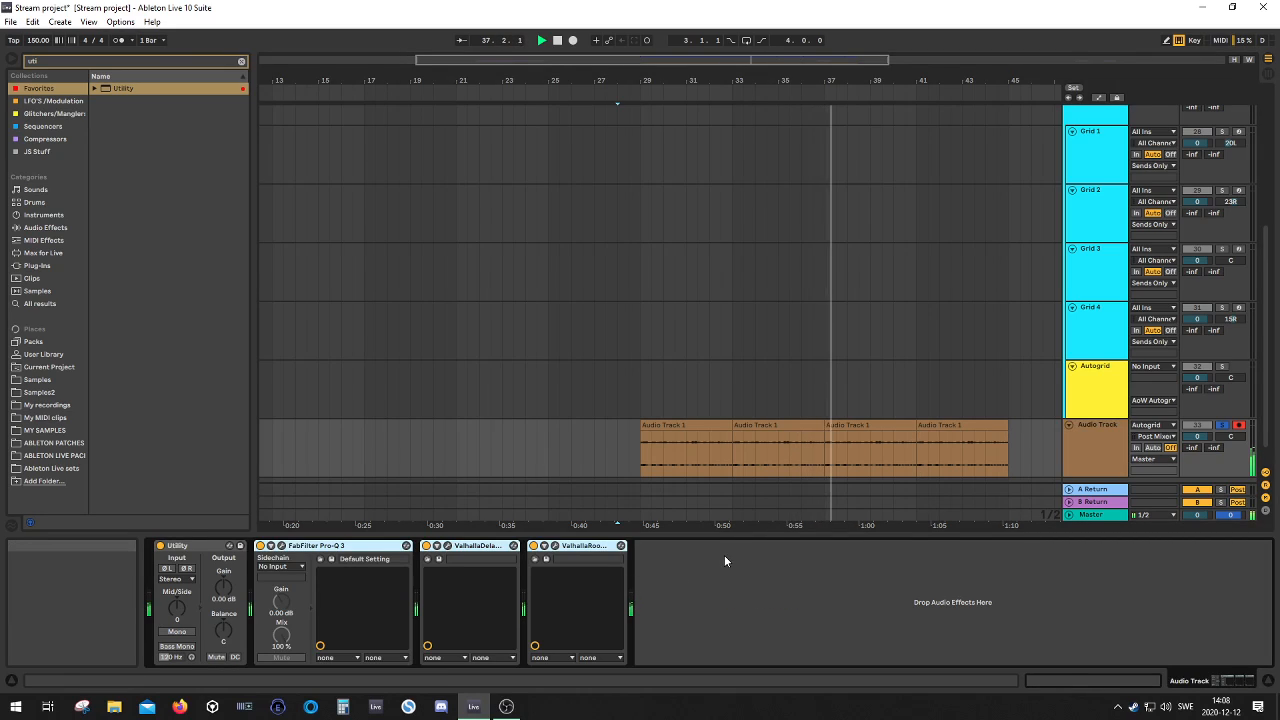
Step: Select inside the recorded clips and show the Autogrid track's AutoGrid device controls
{"action": "left_click", "coordinate": [840, 450]}
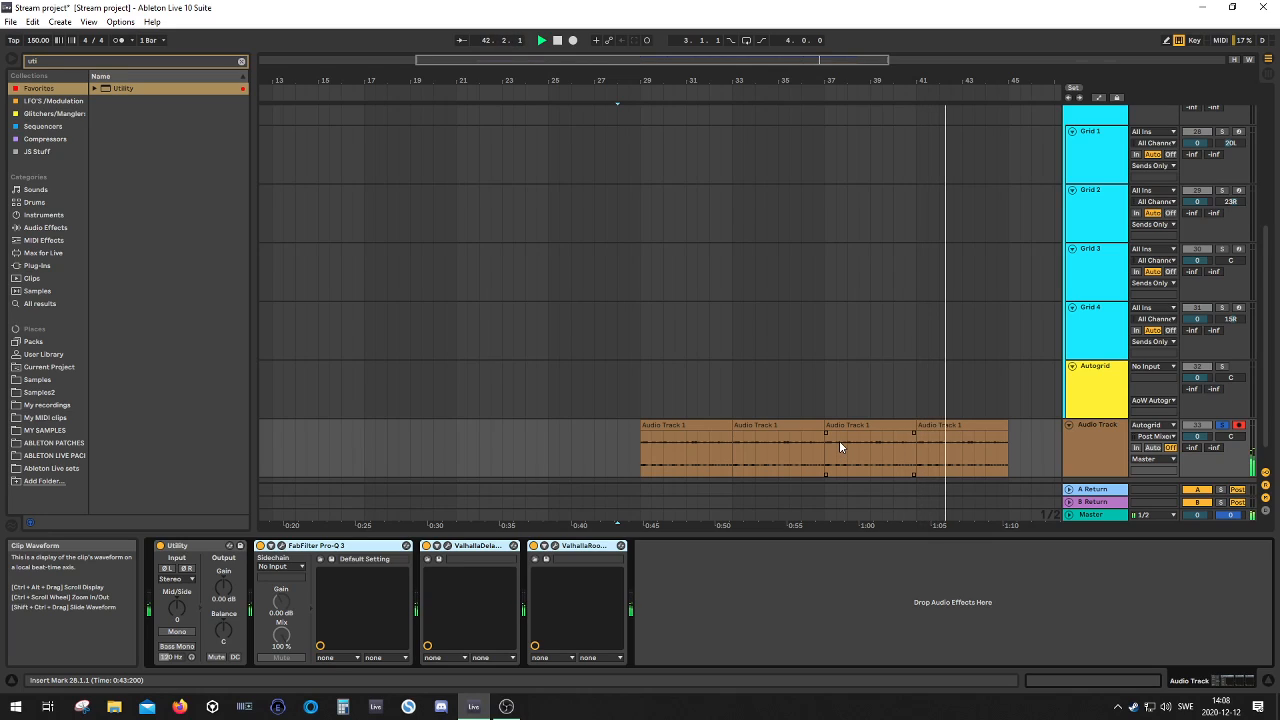
{"action": "left_click", "coordinate": [1096, 388]}
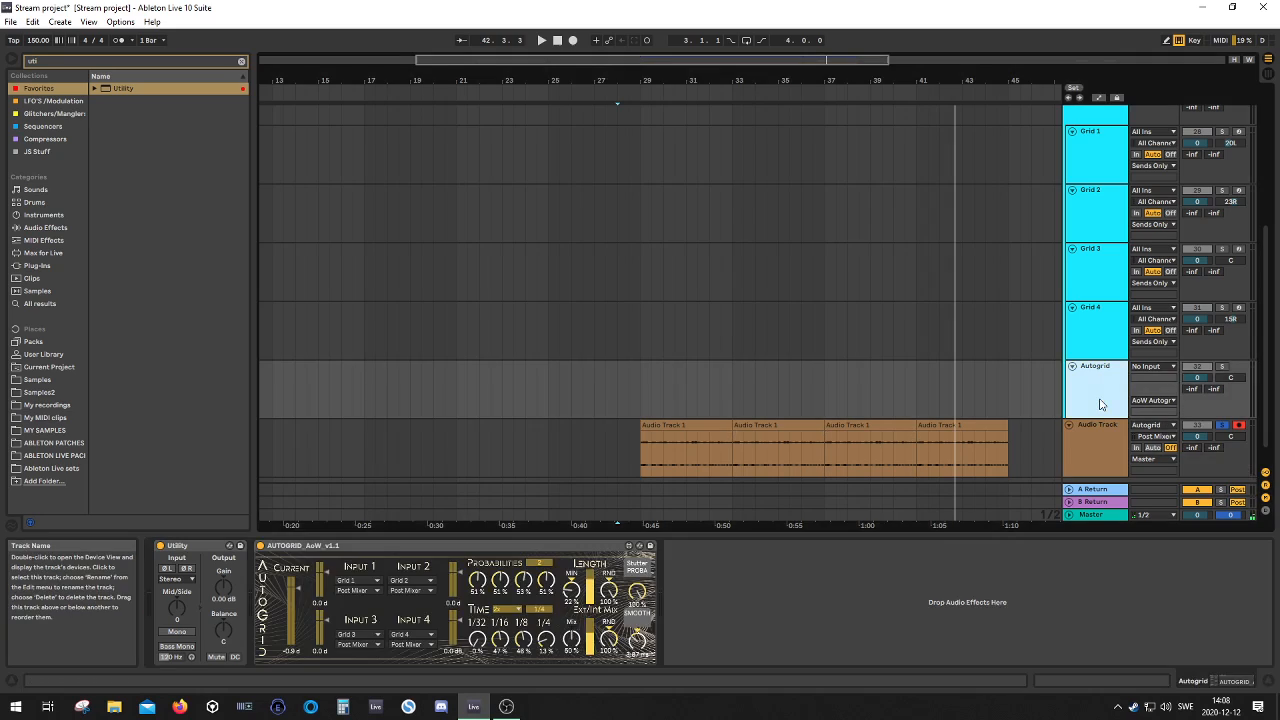
{"action": "left_click", "coordinate": [1096, 396]}
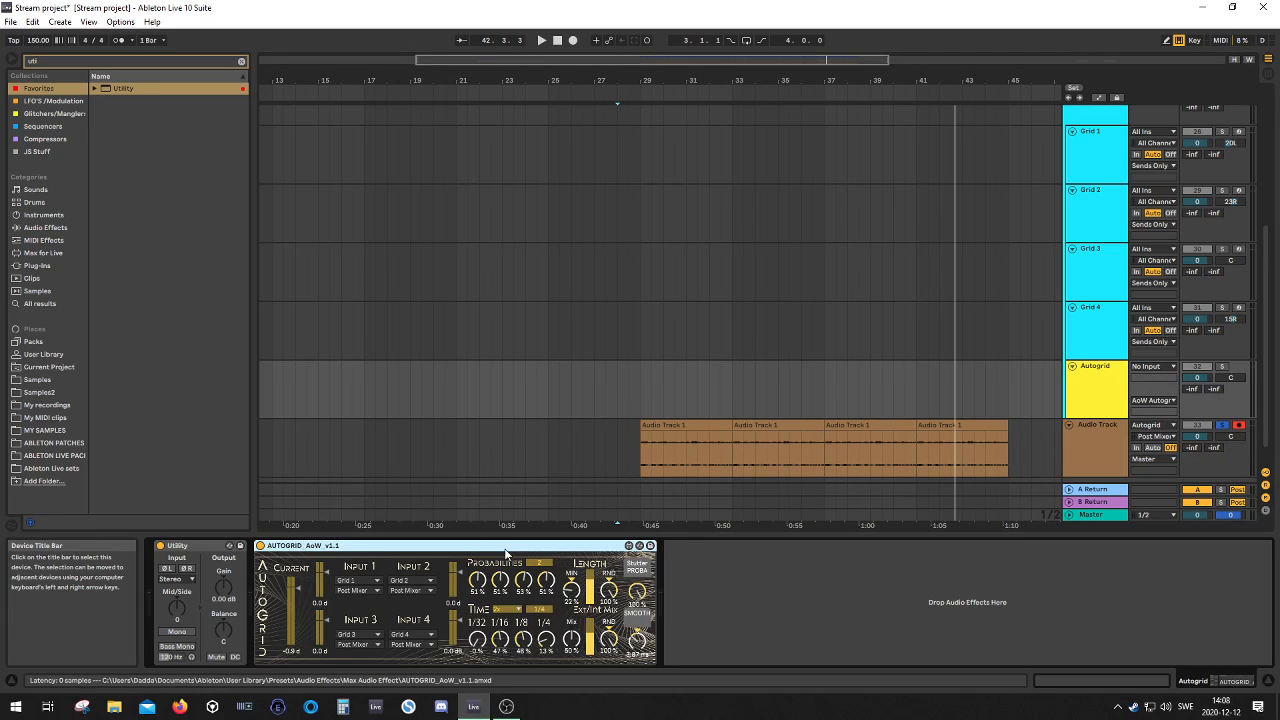